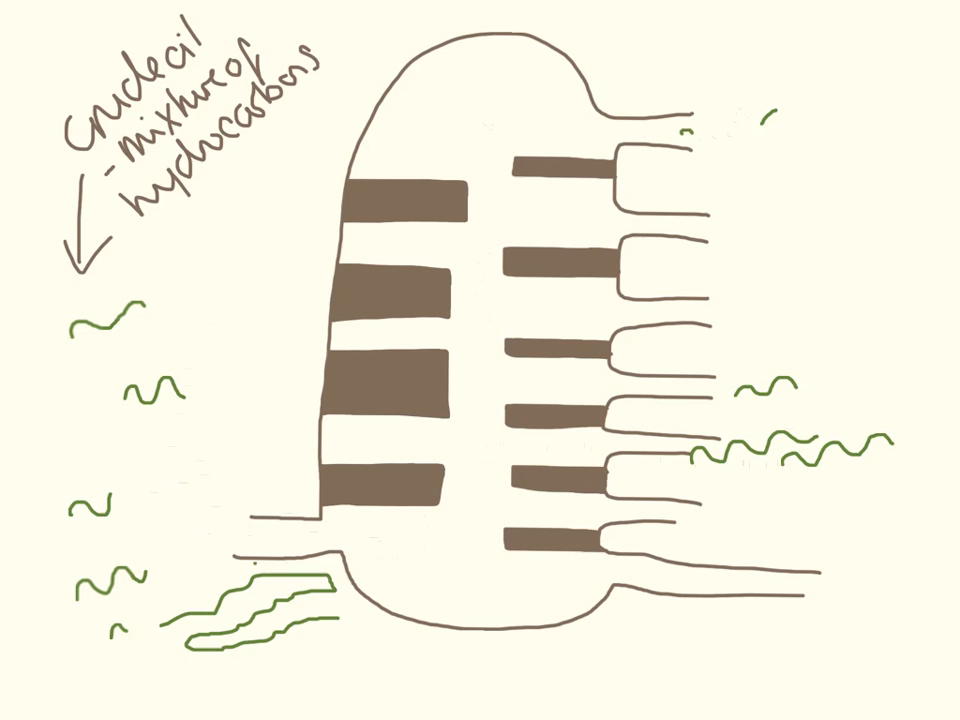
# Drag the green hydrocarbon squiggles from the left of the column to the right-hand outlets.
pyautogui.moveTo(236, 536); pyautogui.dragTo(296, 530)
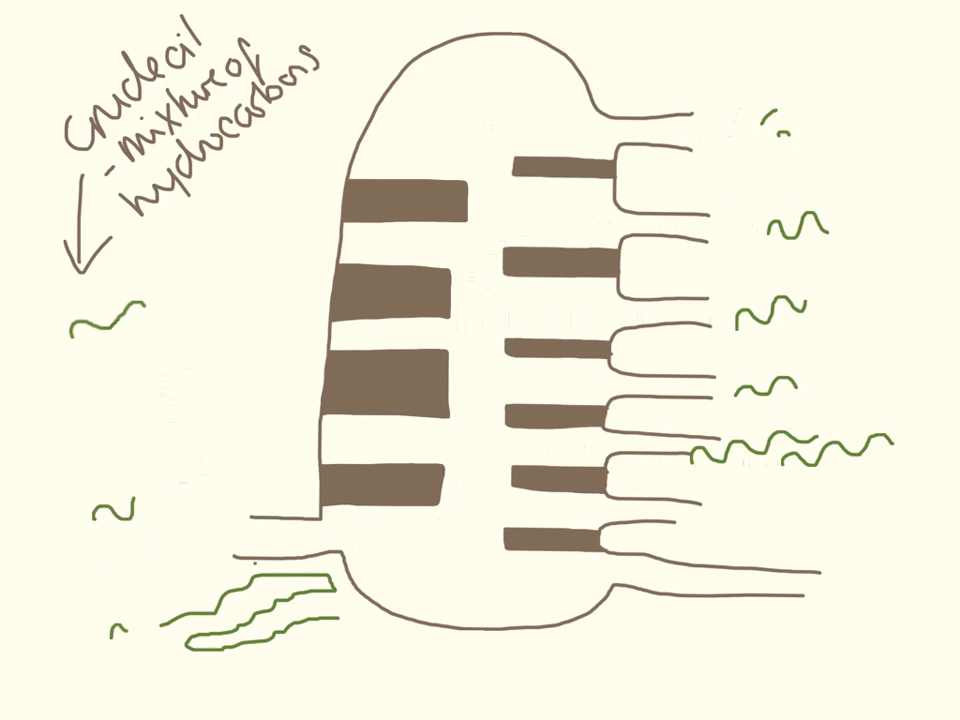
pyautogui.moveTo(544, 490); pyautogui.dragTo(564, 520)
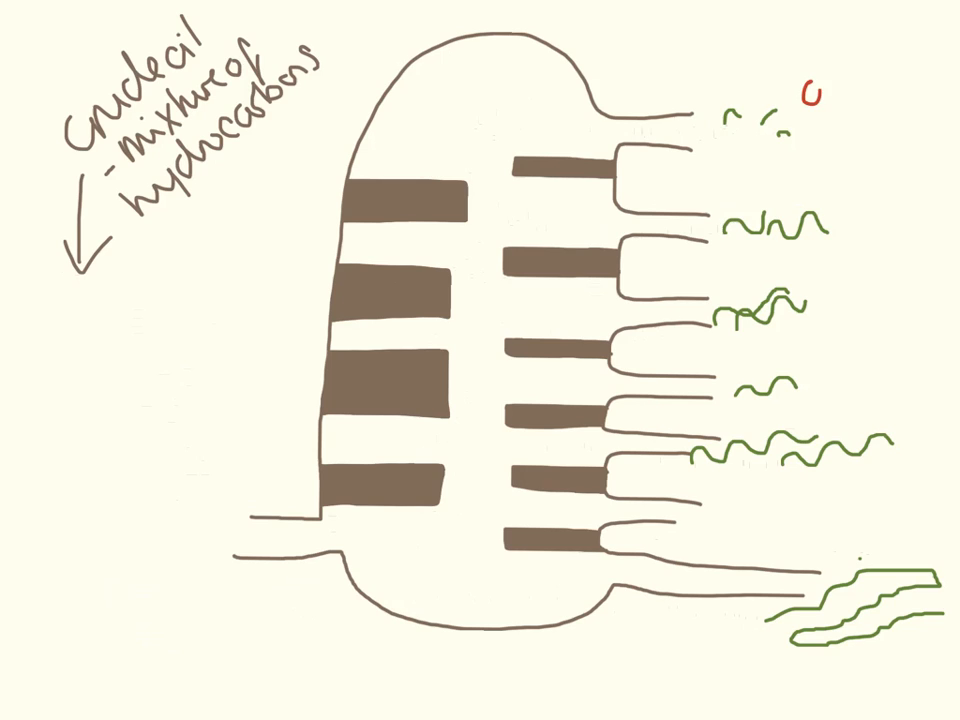
# Handwrite 'gas' by the top outlet and 'sticky gunk', 'low b.p.' in red.
pyautogui.write('gas')
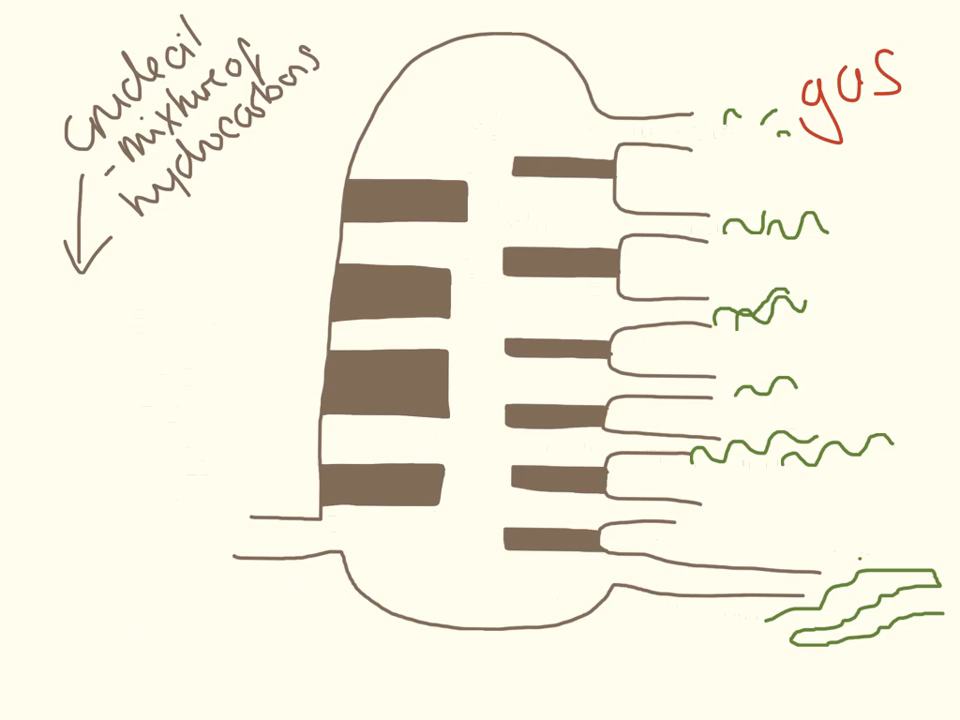
pyautogui.write('Sh')
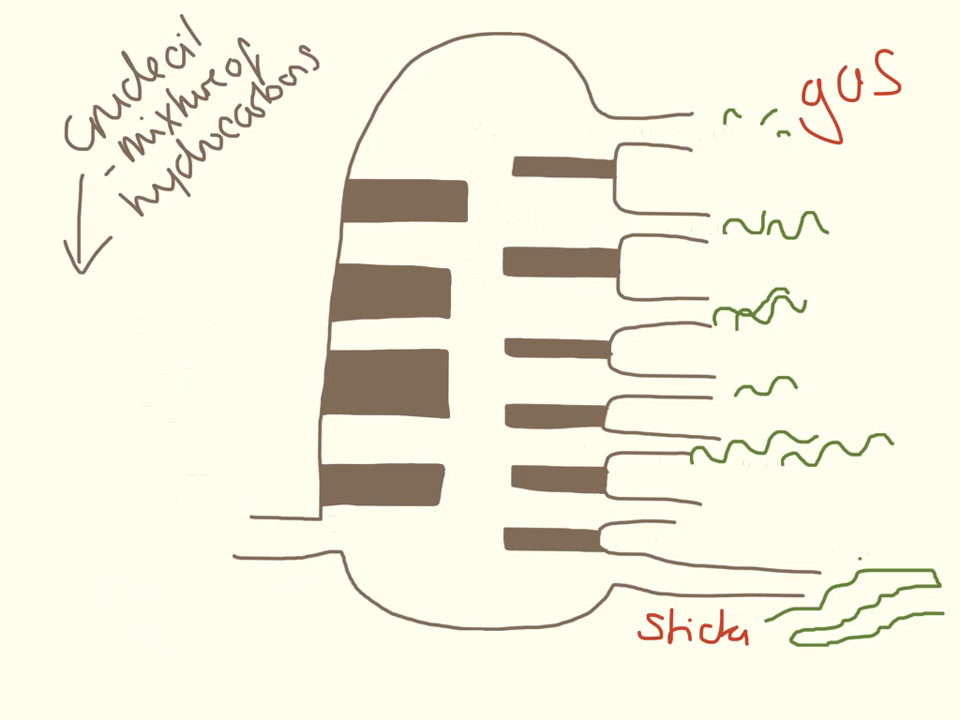
pyautogui.write('ga')
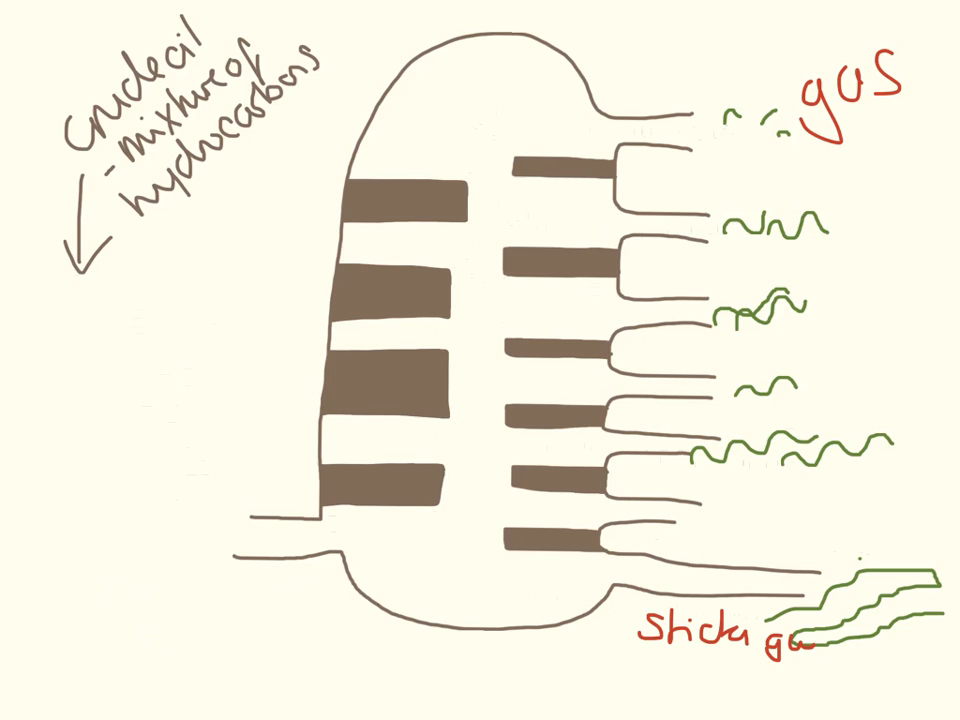
pyautogui.write('nk')
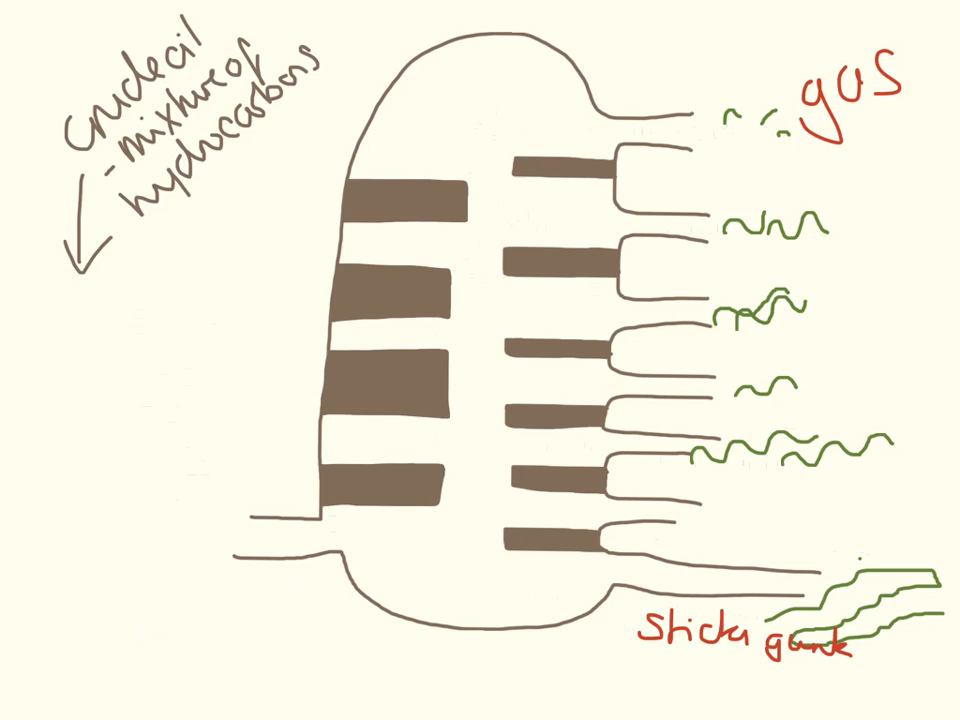
pyautogui.write('ra')
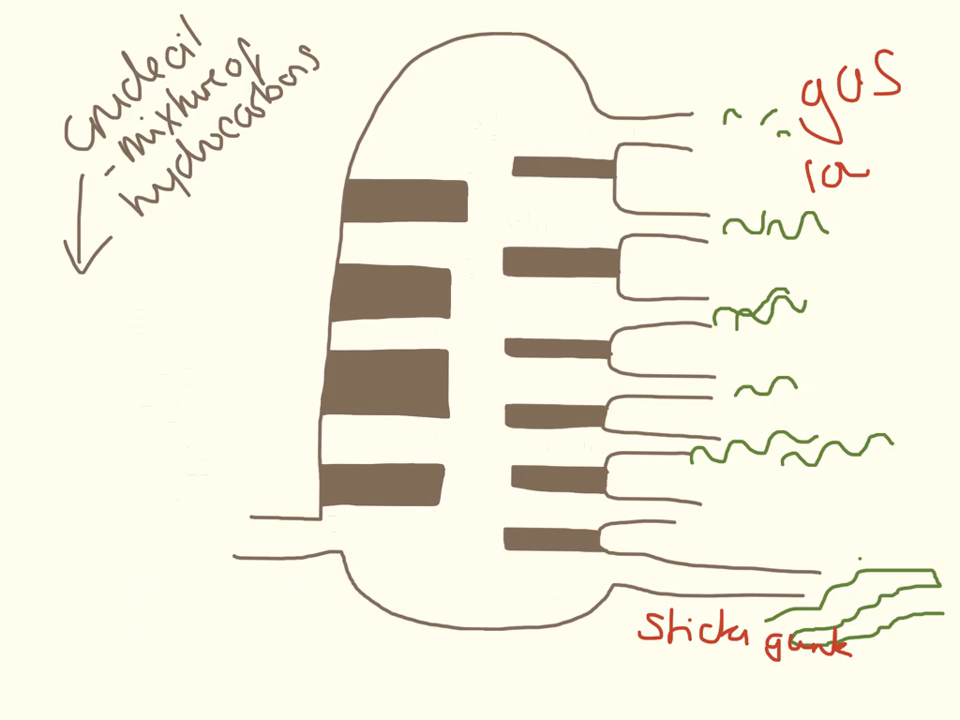
pyautogui.write('b.p.')
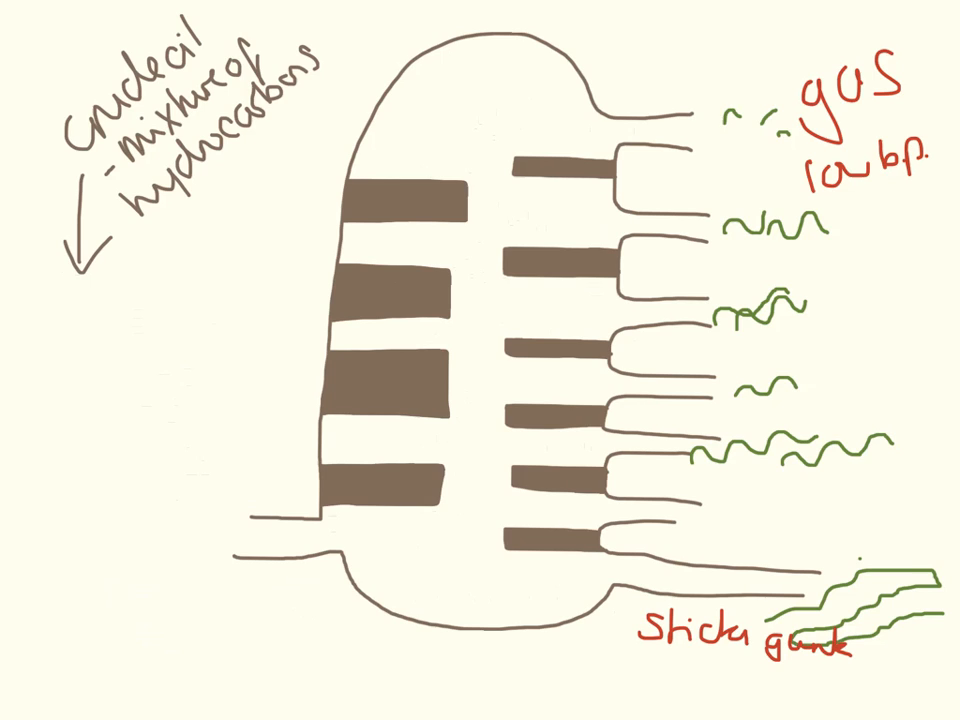
# Handwrite 'high b.p.' in red beside the bottom sticky-gunk outlet.
pyautogui.write('h.')
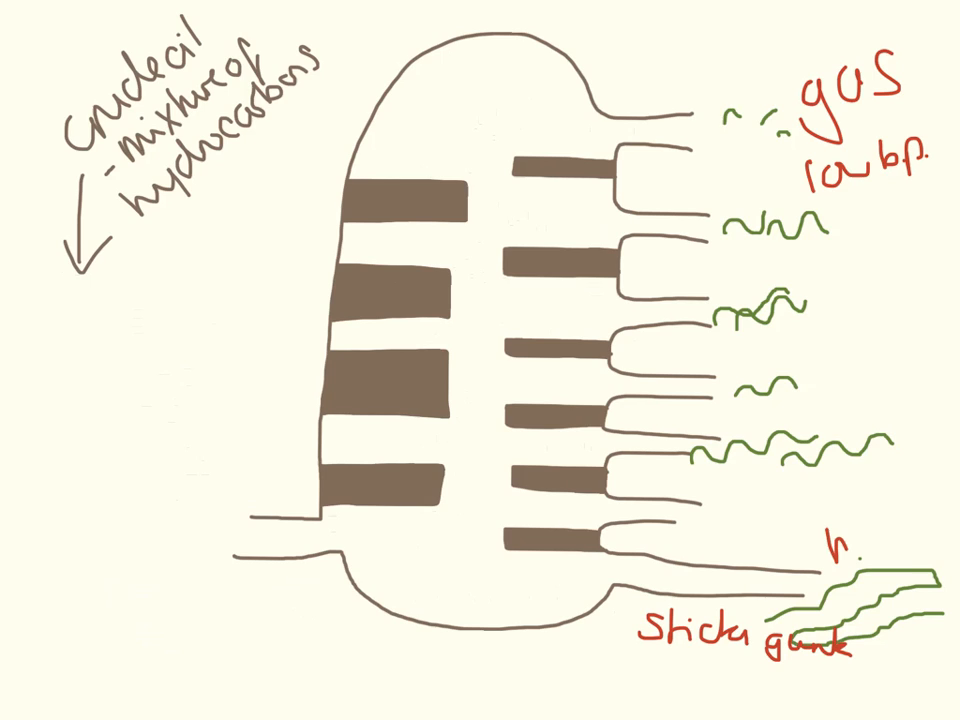
pyautogui.write('high')
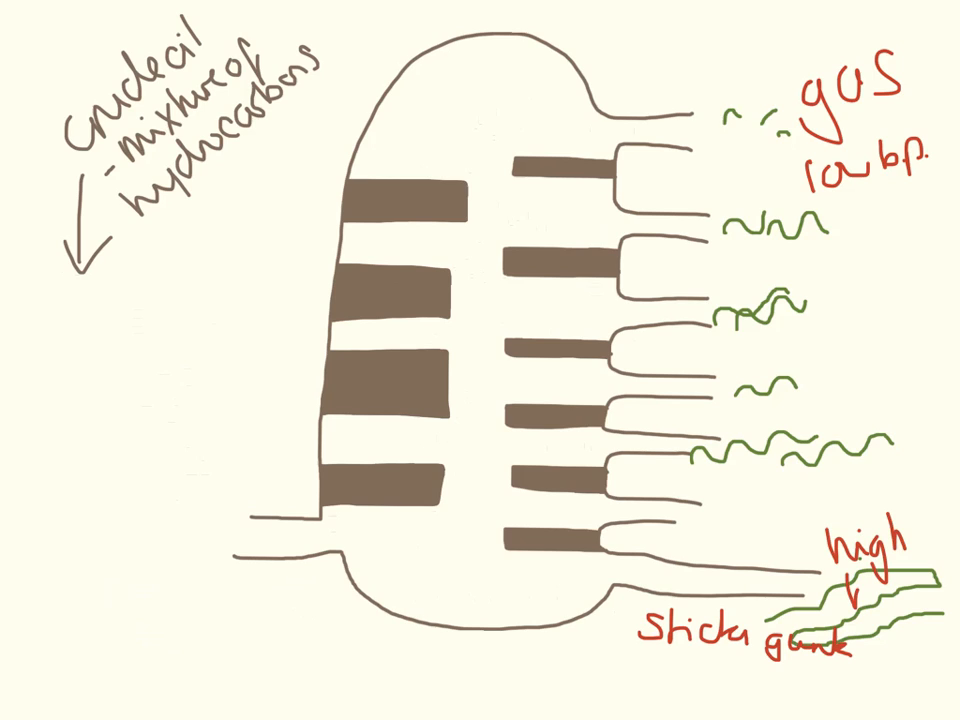
pyautogui.write('b.p.')
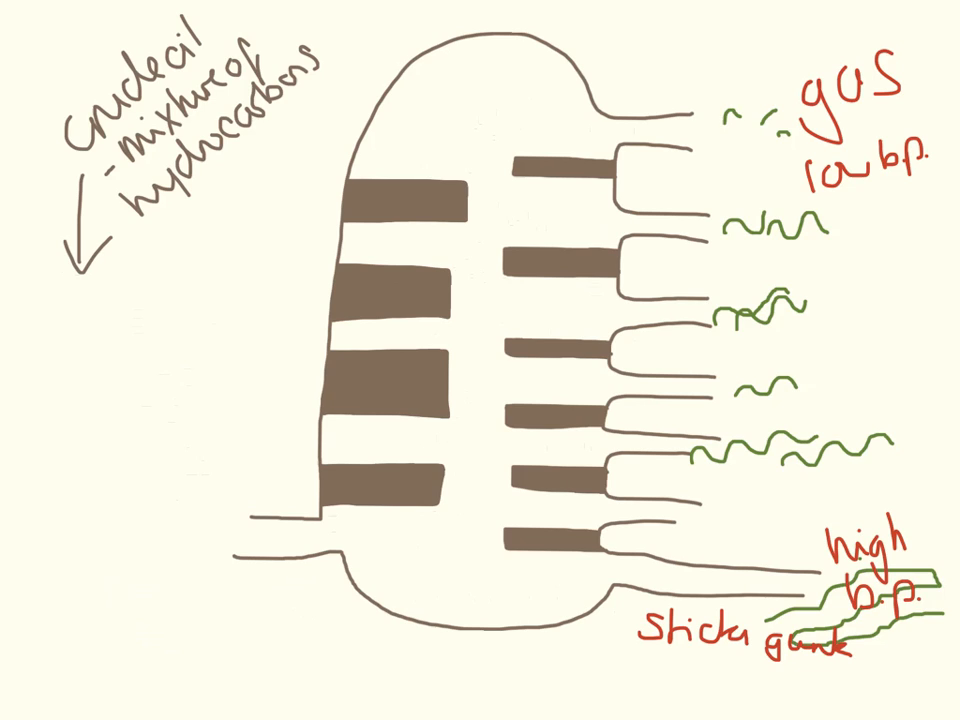
# Write 'Hot' inside the column base and 'cool' inside its top in red.
pyautogui.click(484, 562)
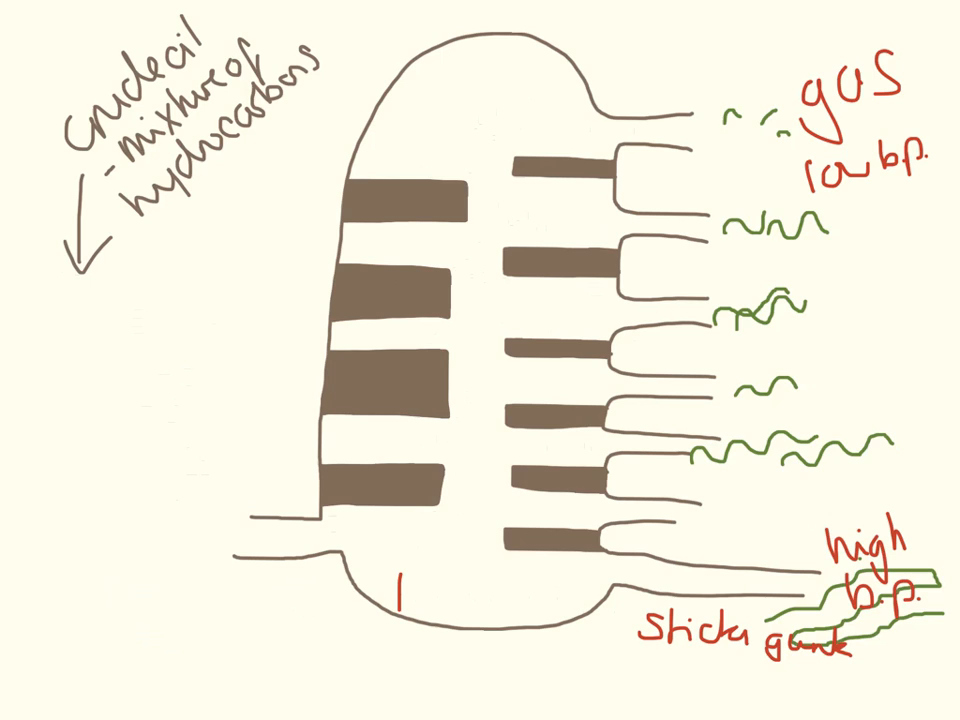
pyautogui.write('Hot')
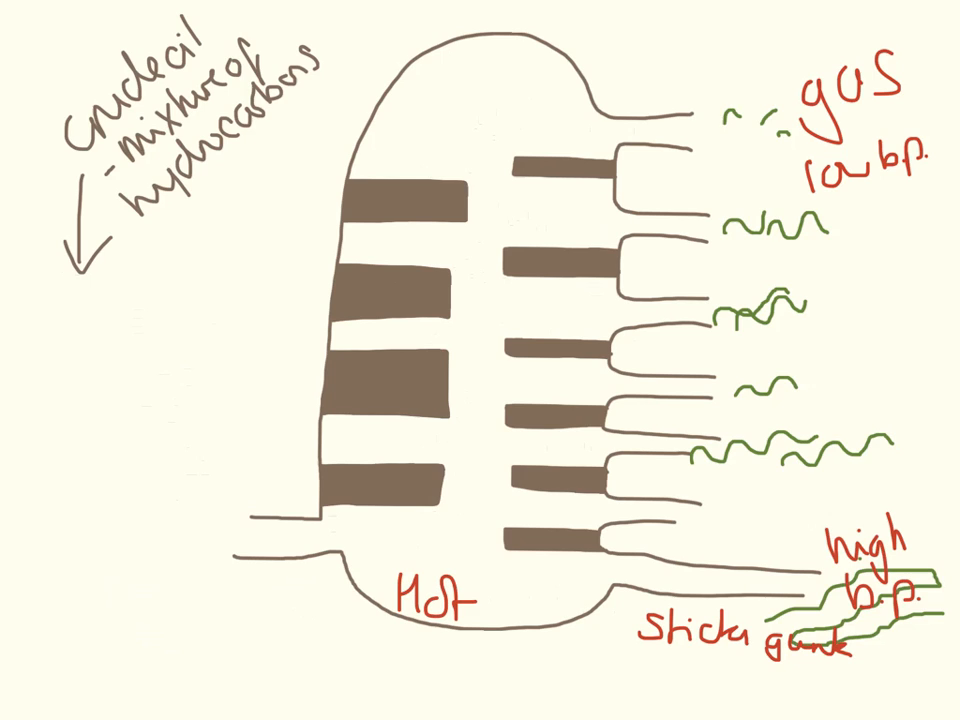
pyautogui.write('cool')
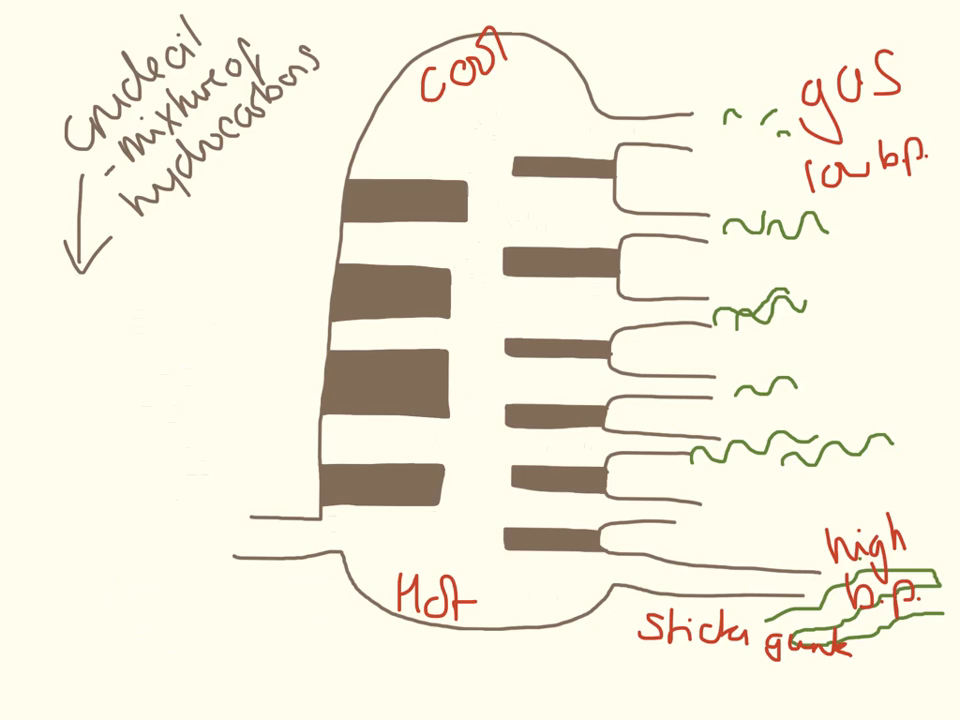